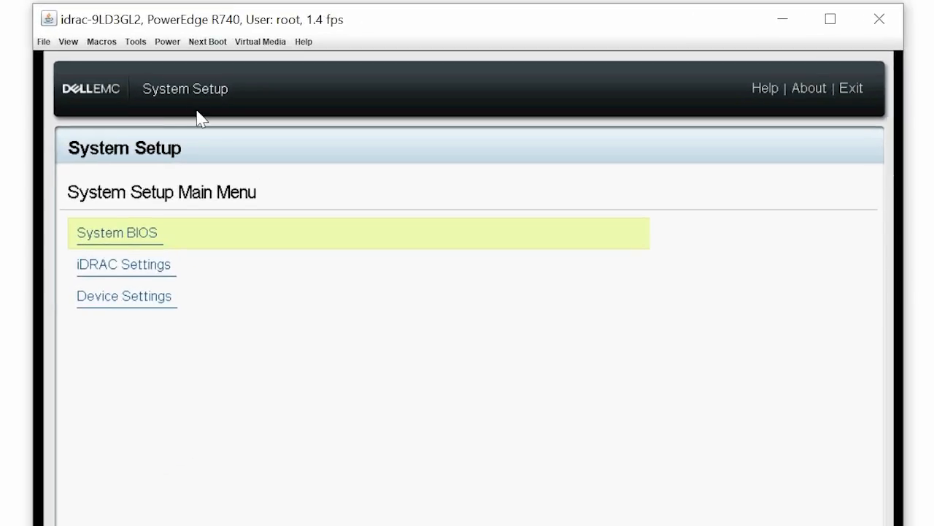
Step: Go through Device Settings into the BOSS-S1 Configuration Utility's RAID Main Configuration menu
click(124, 296)
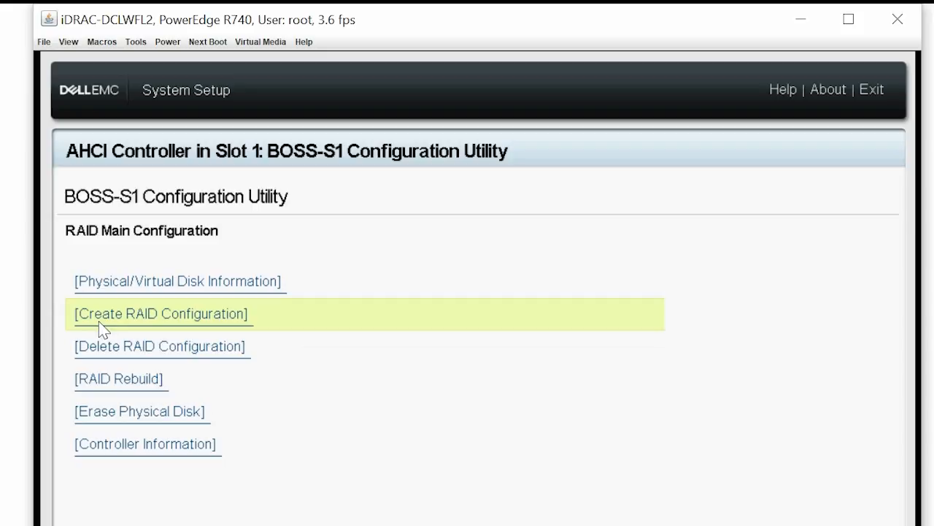
Step: Select both MTFDDAV240TCB drives, name the RAID1 disk OS_VD, and confirm creation past the warning
click(161, 313)
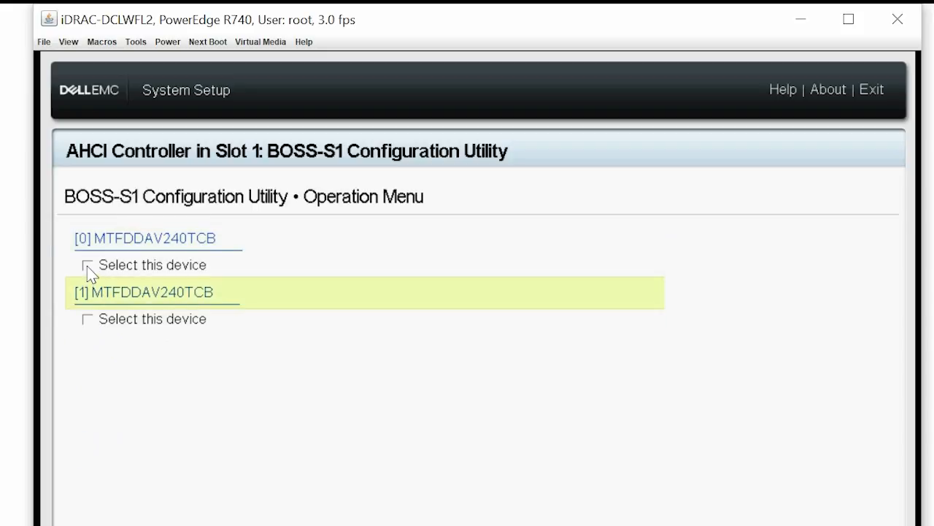
click(87, 264)
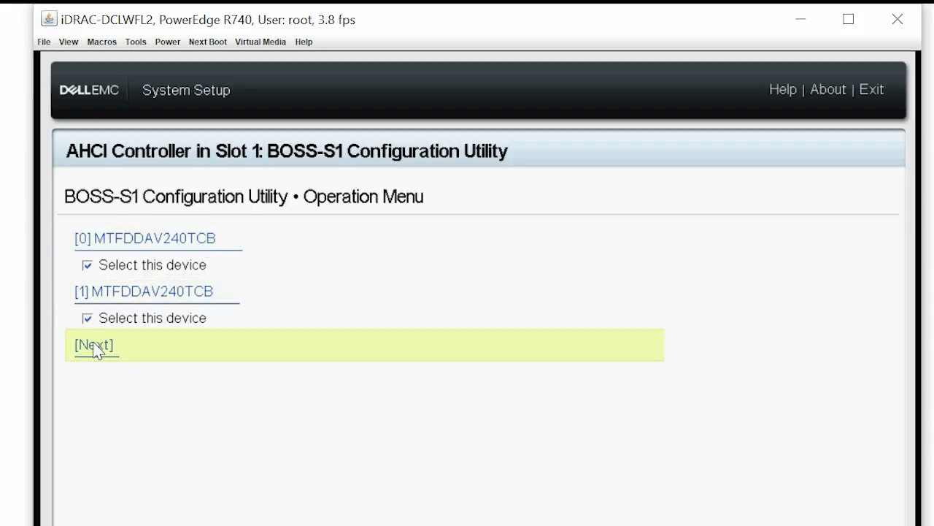
click(93, 344)
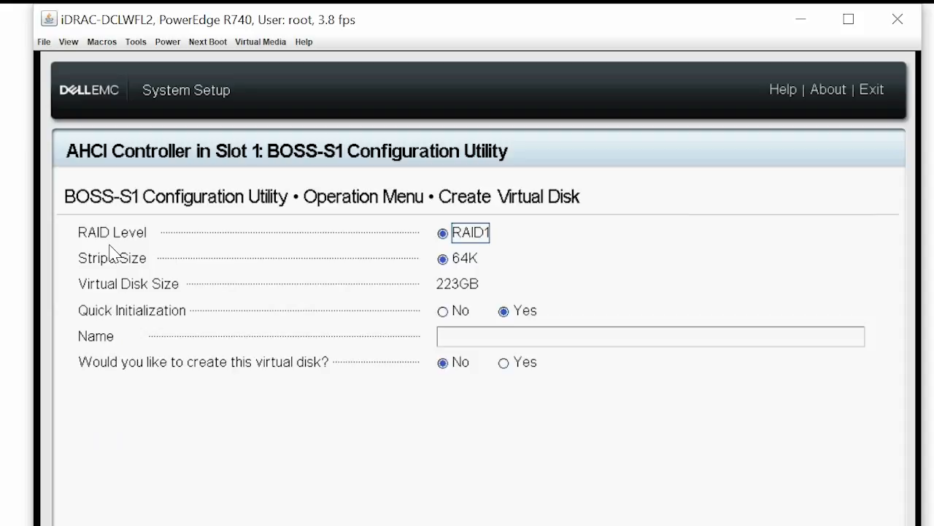
mouse_move(180, 305)
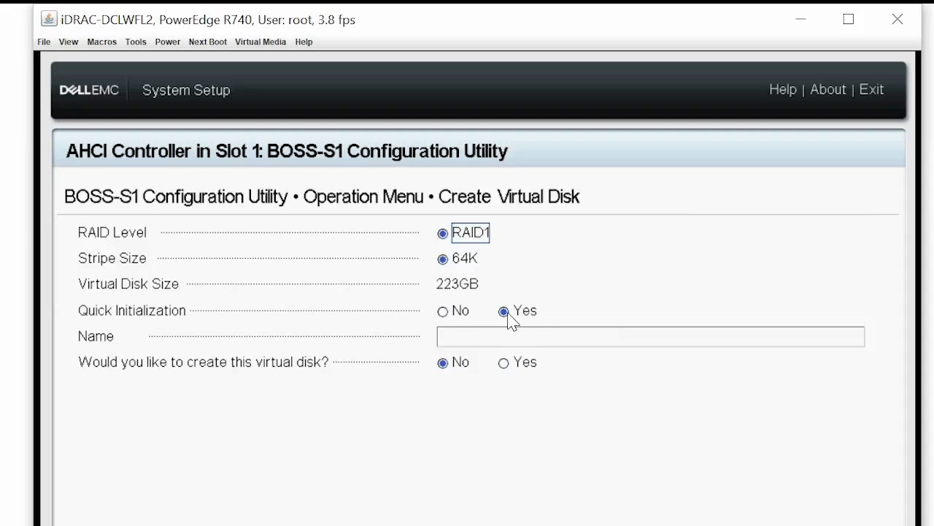
mouse_move(447, 350)
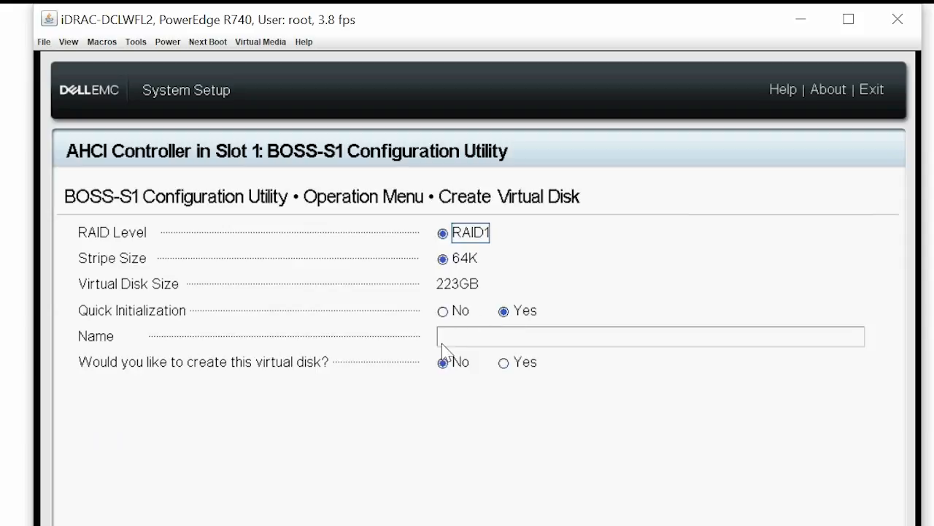
text(OS_)
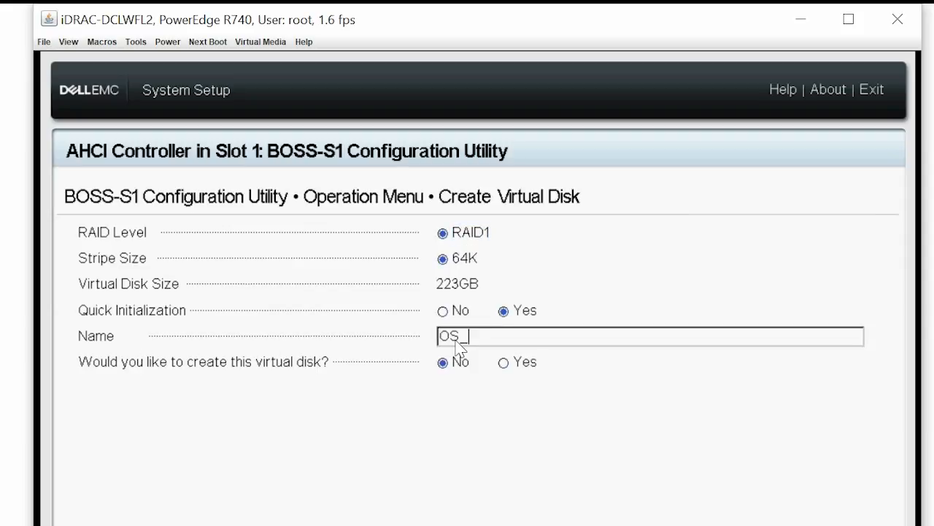
click(503, 362)
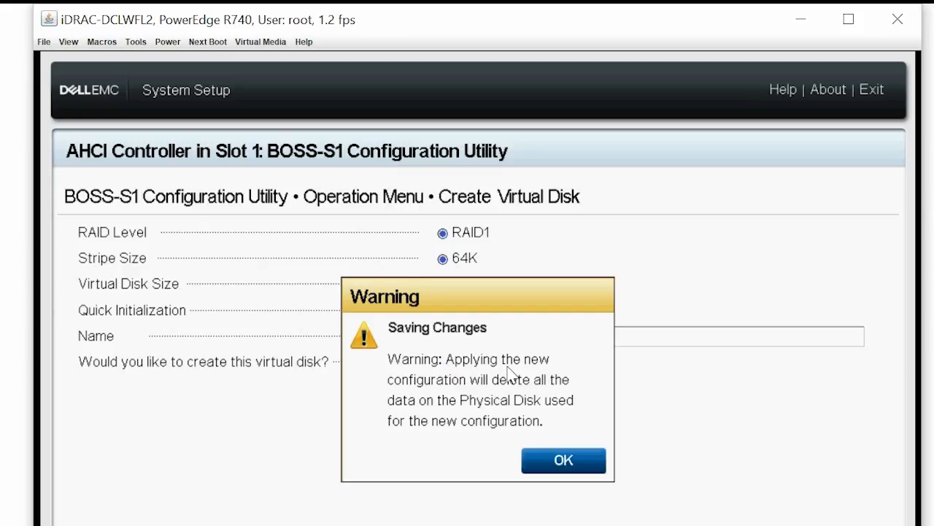
click(563, 460)
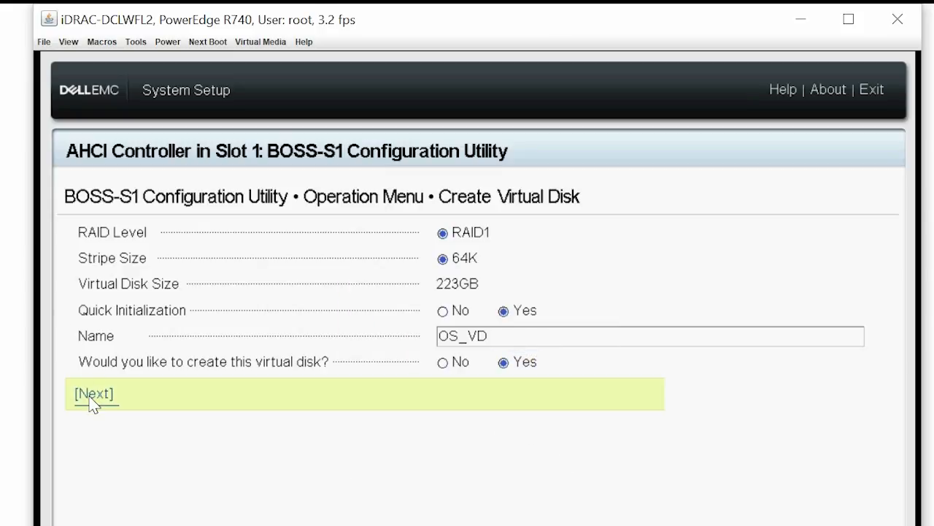
Step: Create the OS_VD virtual disk and review its details
click(93, 394)
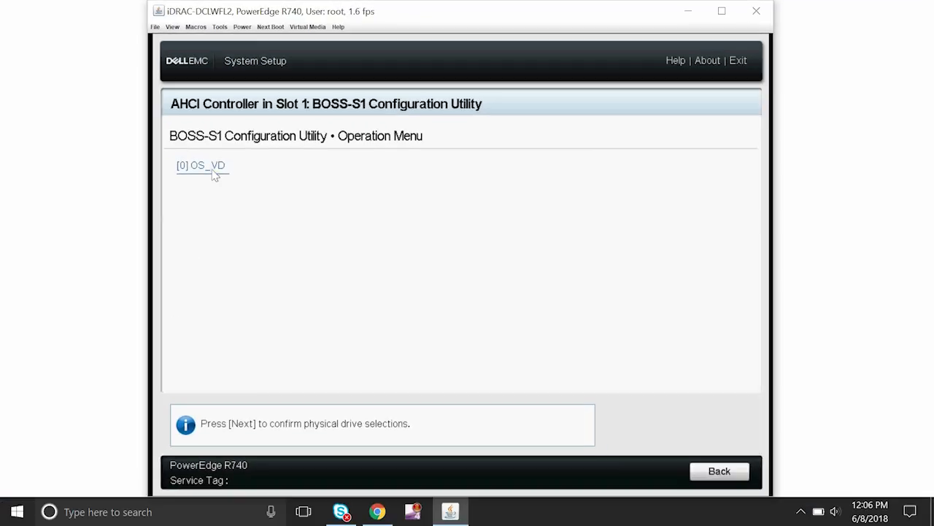
click(202, 165)
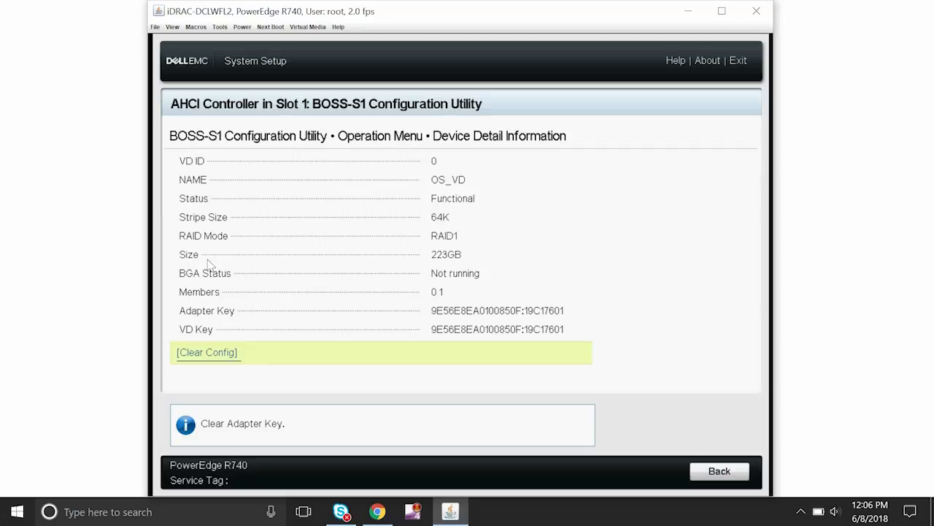
mouse_move(718, 471)
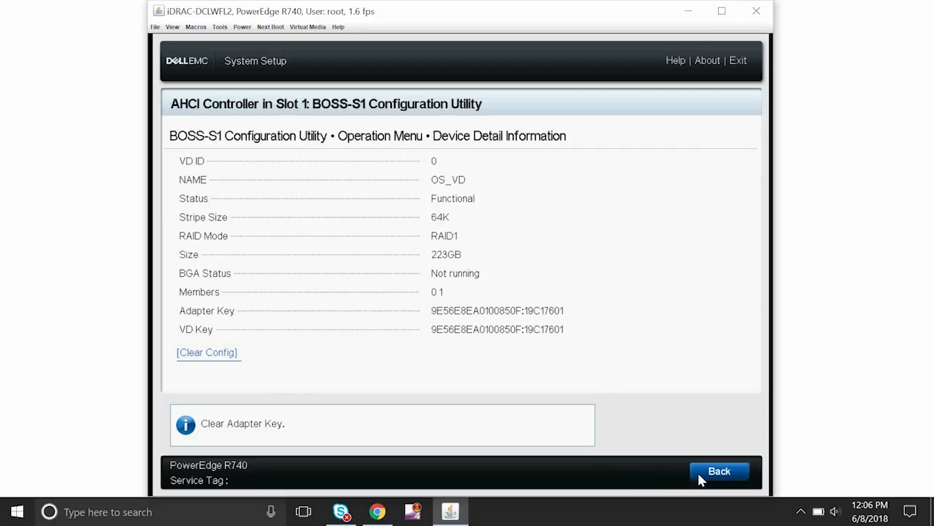
click(719, 471)
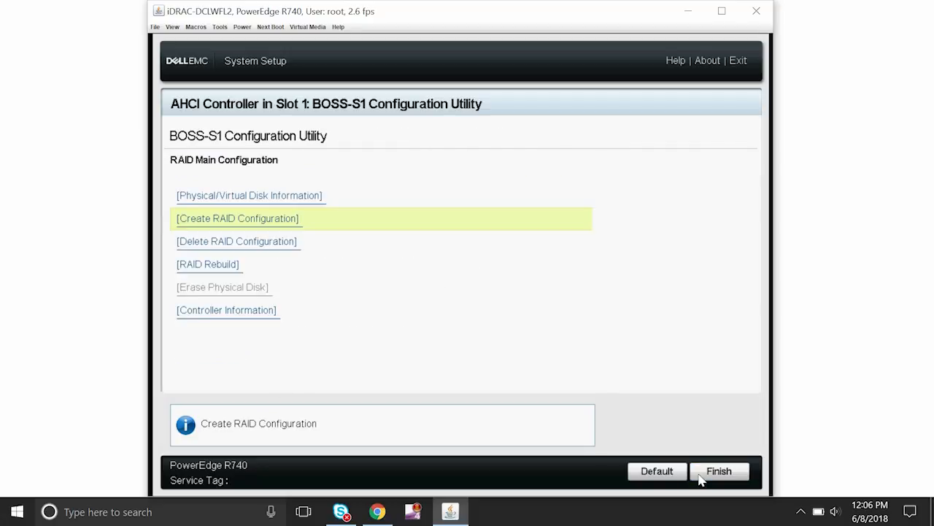
Step: Finish the BOSS-S1 utility, save the RAID changes, and exit setup to reboot
click(719, 470)
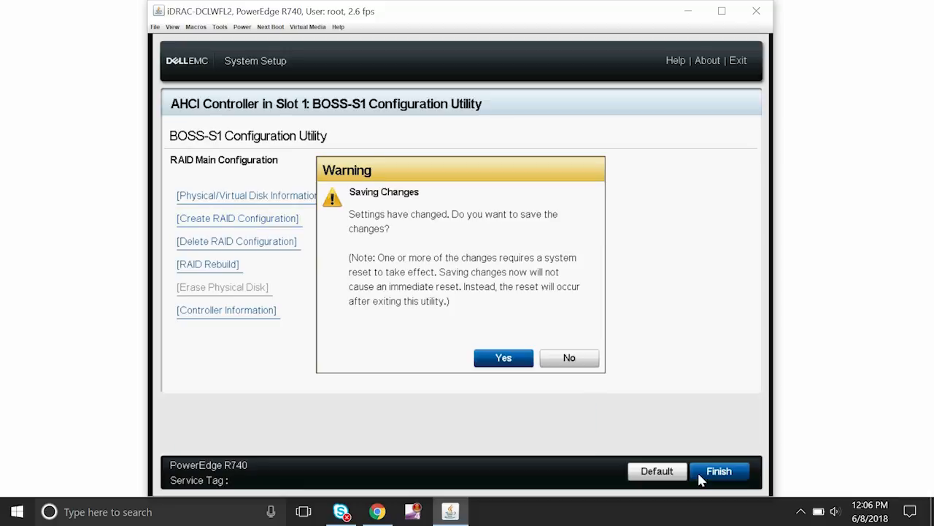
click(503, 358)
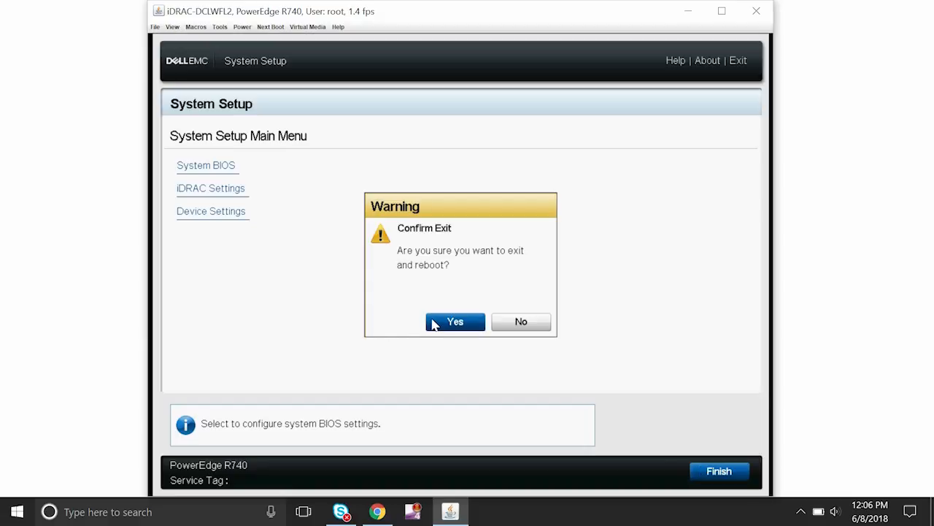
click(454, 321)
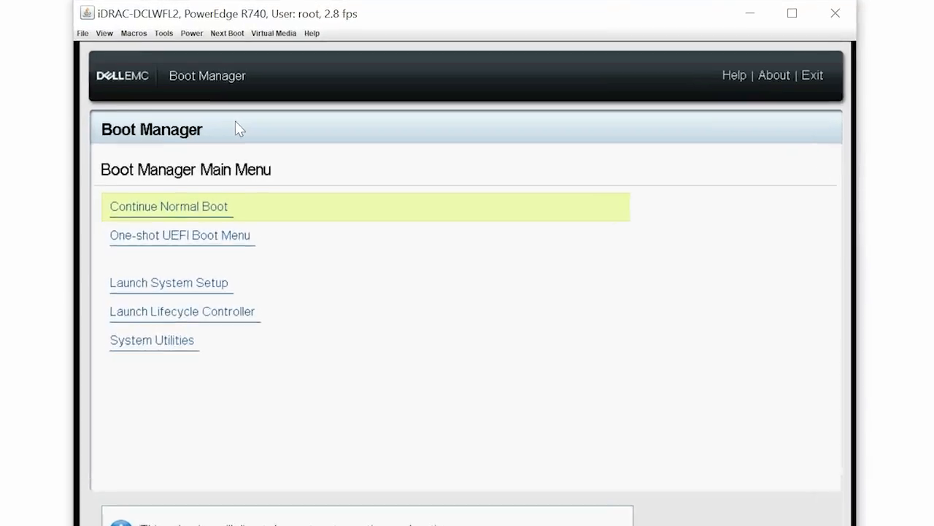
Step: Connect Virtual Media, then map local drive D: as the server's virtual CD/DVD
click(273, 33)
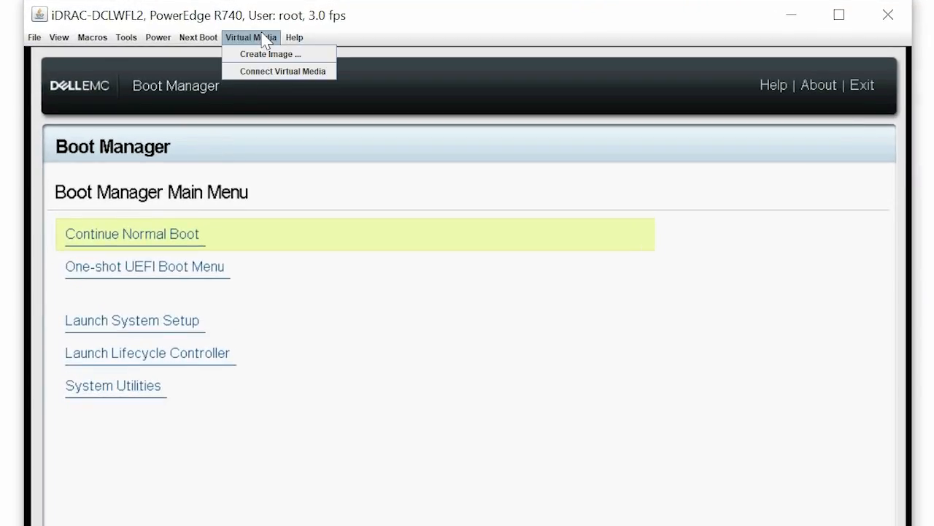
mouse_move(280, 71)
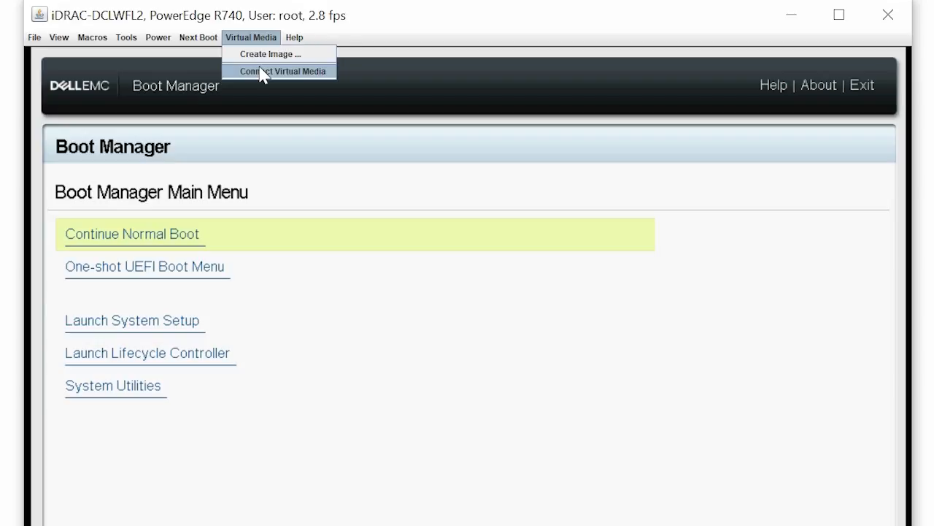
click(280, 70)
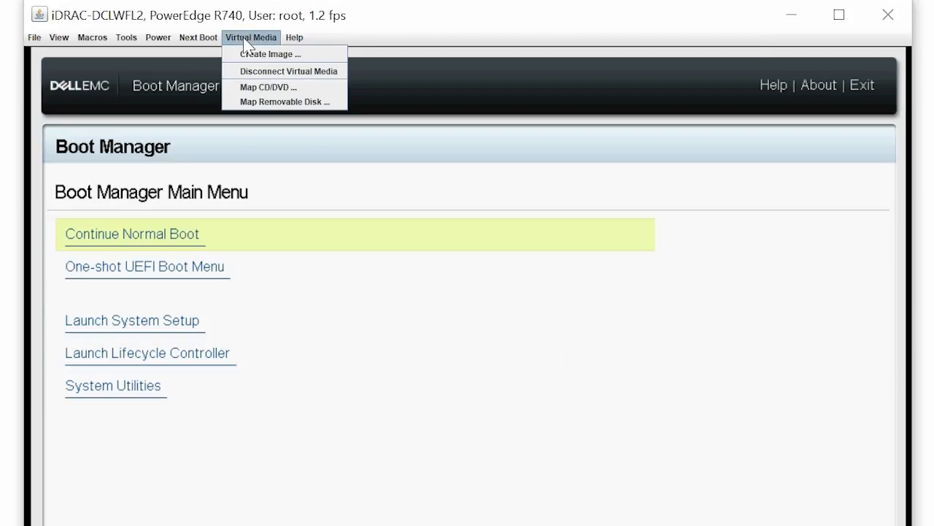
mouse_move(268, 87)
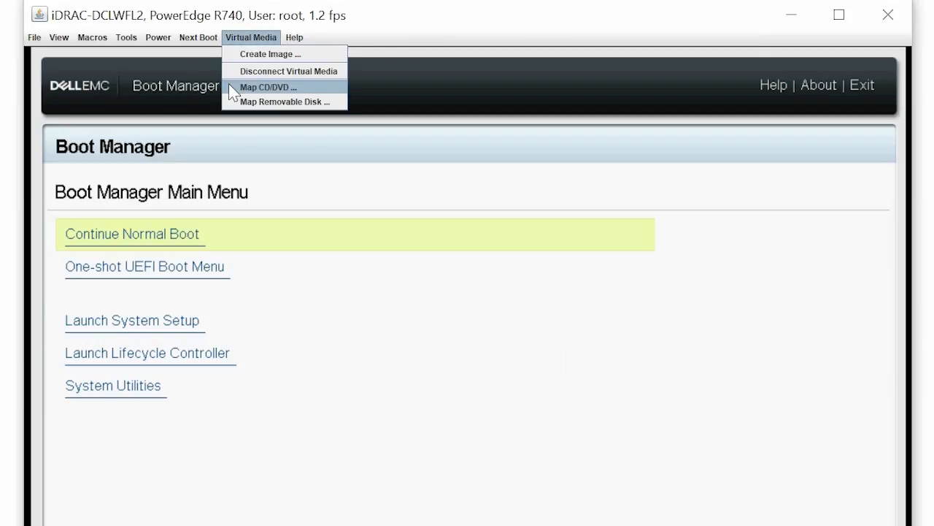
click(268, 87)
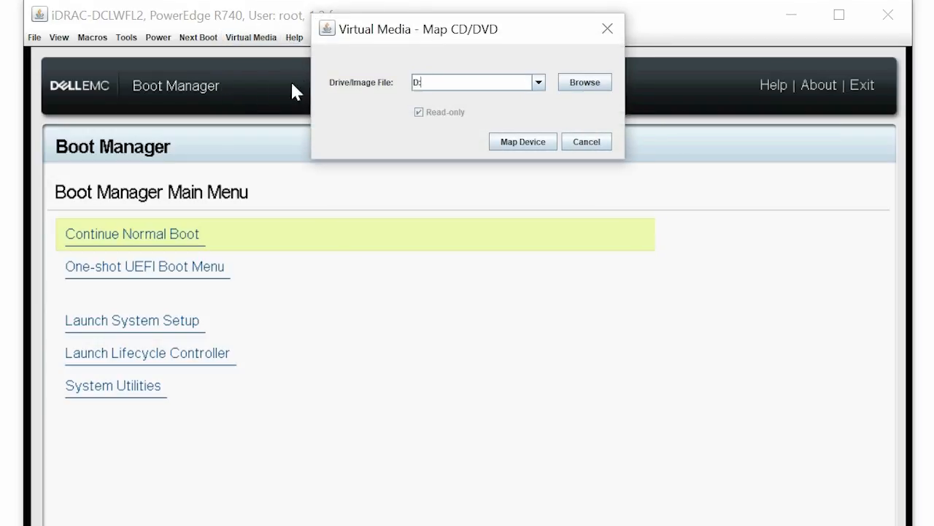
click(584, 81)
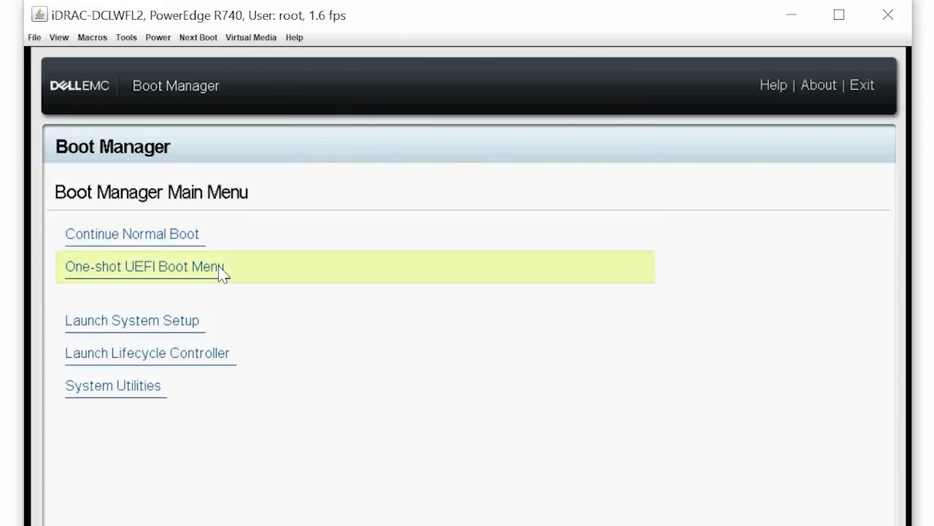
Step: One-shot UEFI boot from the Virtual Optical Drive and launch Install Red Hat Enterprise Linux 7.5
click(143, 266)
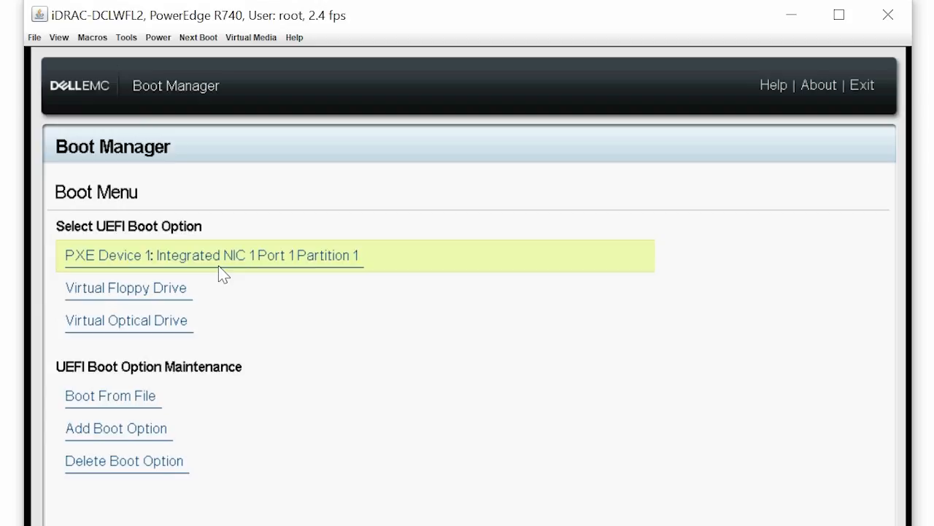
click(212, 256)
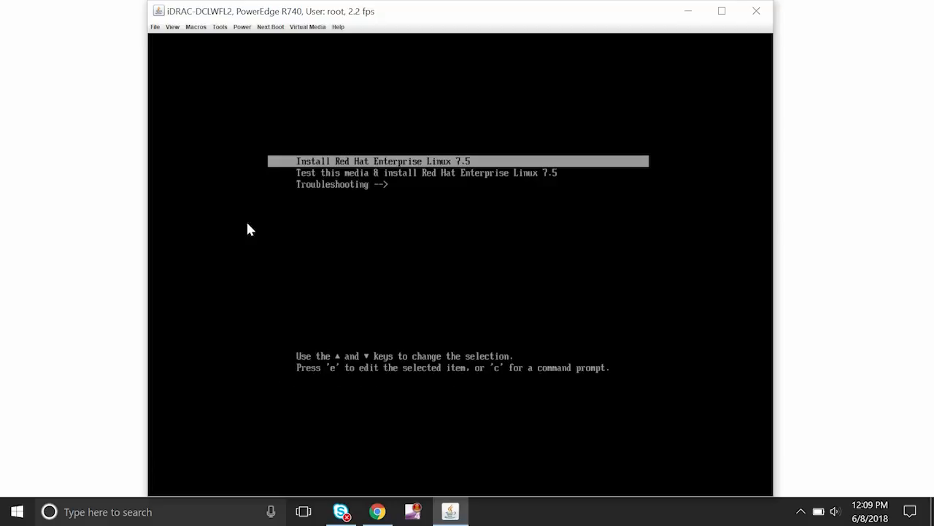
key(Return)
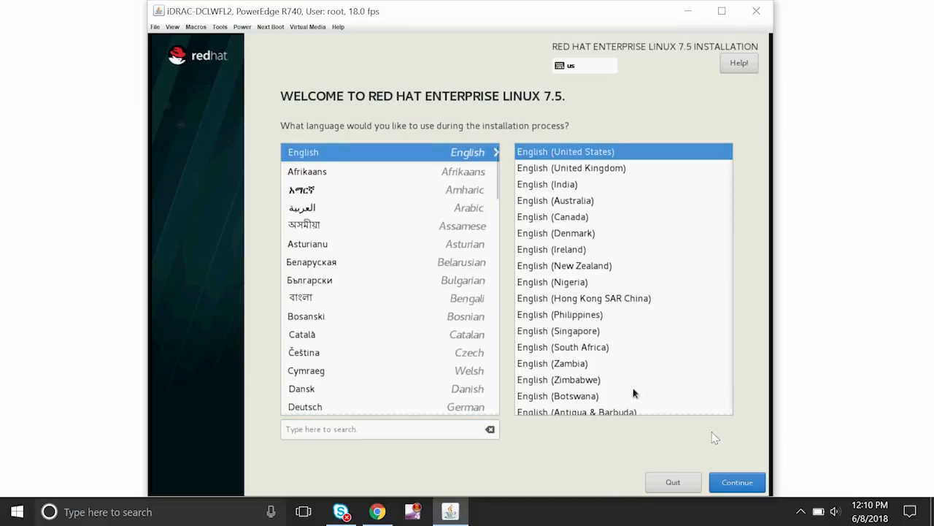
Step: Choose Server with GUI as base environment and keep the ATA DELLBOSS VD install disk
click(736, 482)
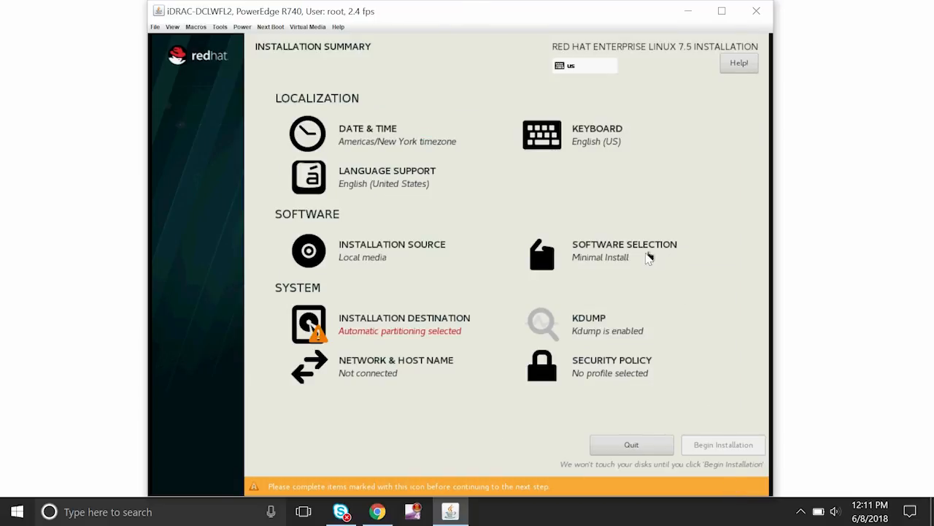
click(623, 244)
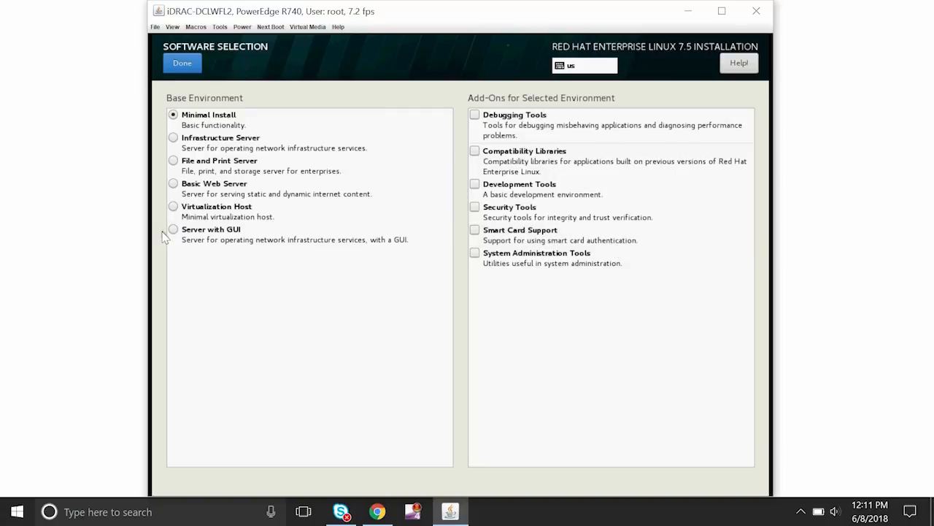
click(174, 229)
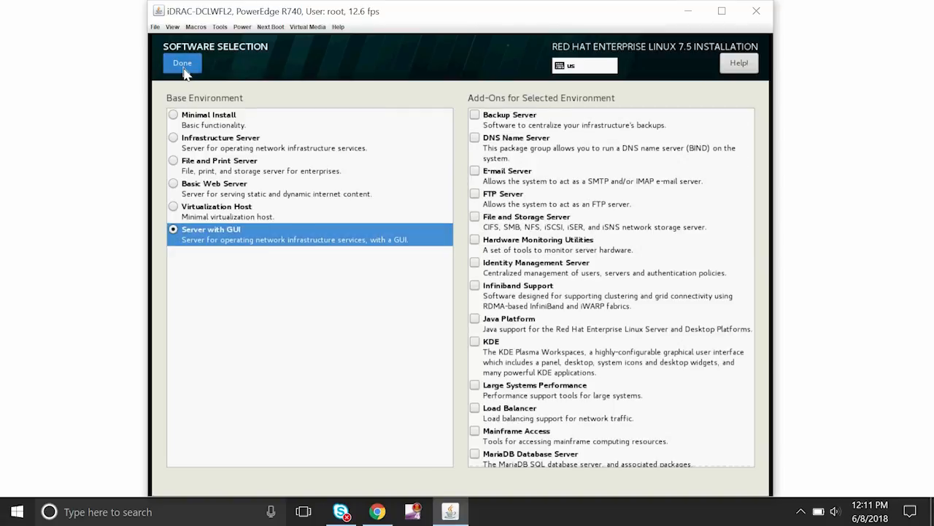
click(182, 63)
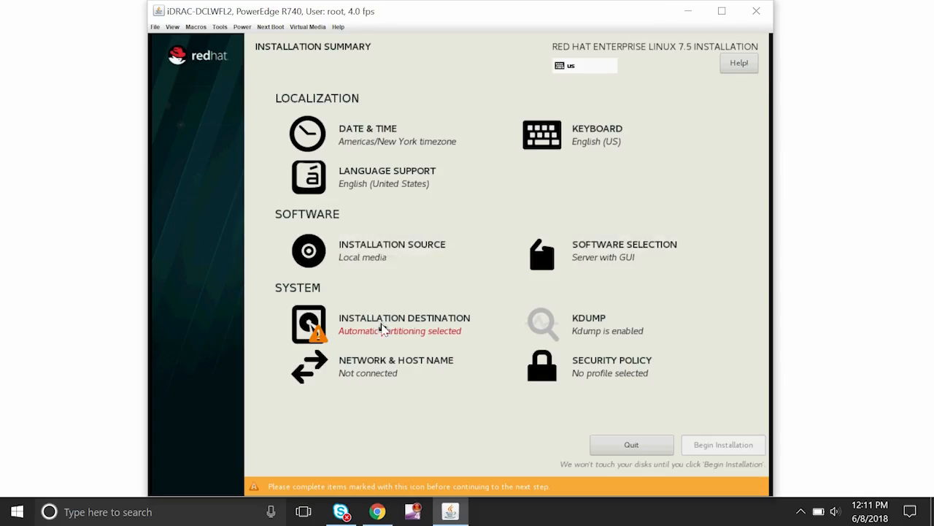
click(404, 318)
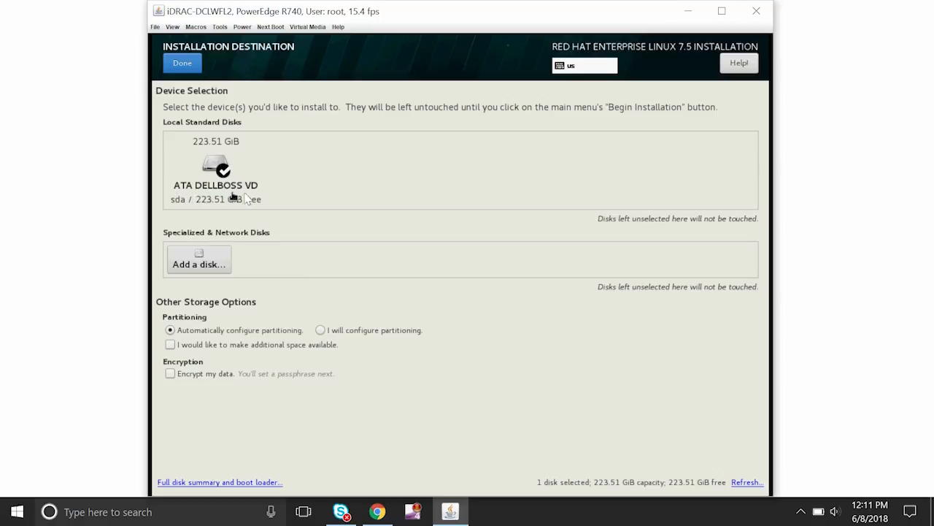
mouse_move(254, 199)
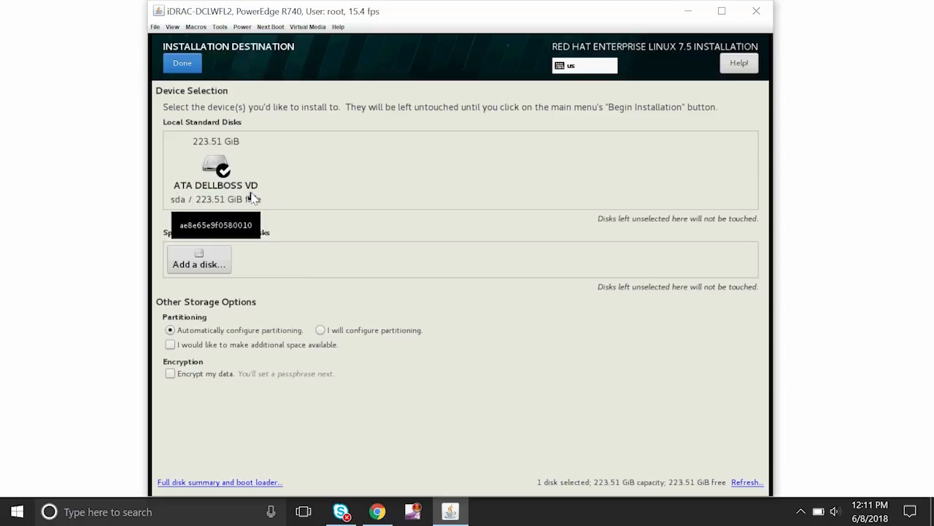
click(182, 63)
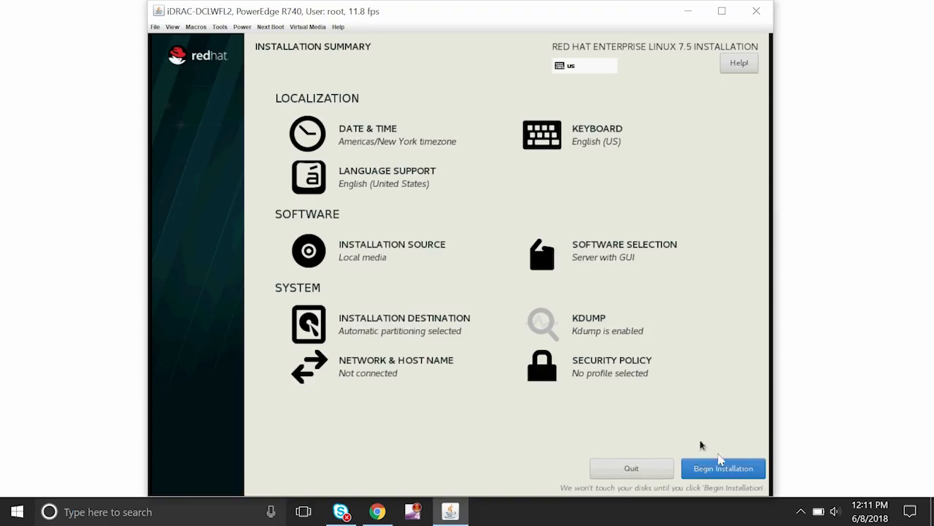
Step: Begin the RHEL 7.5 installation and set the root password, accepting the weak-password warning
click(723, 468)
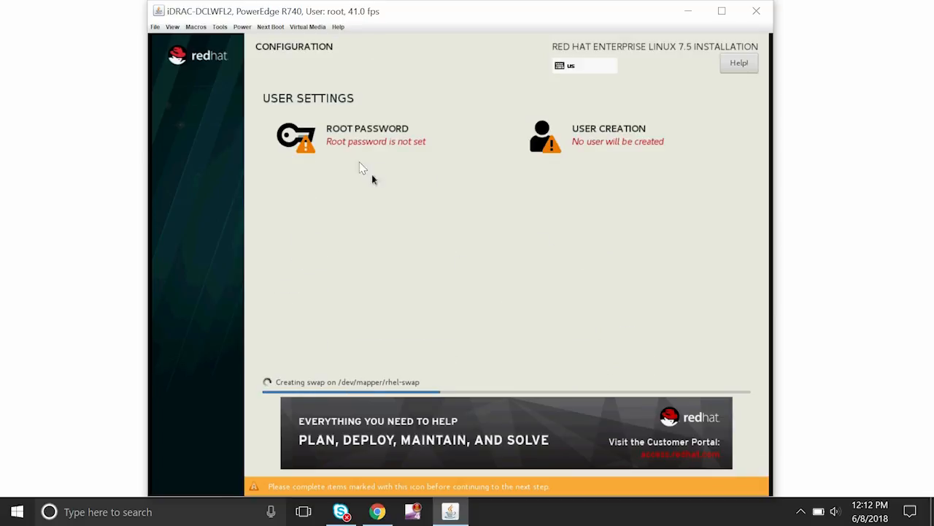
click(367, 134)
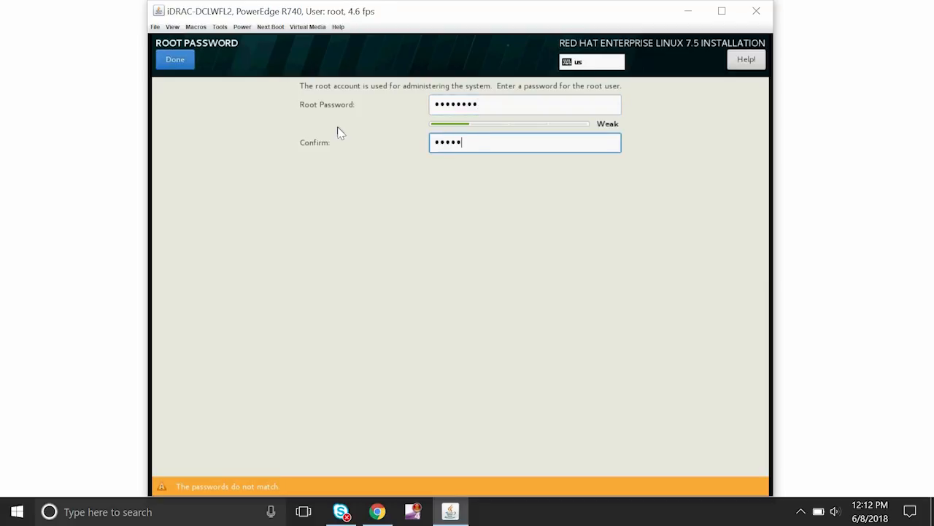
click(175, 60)
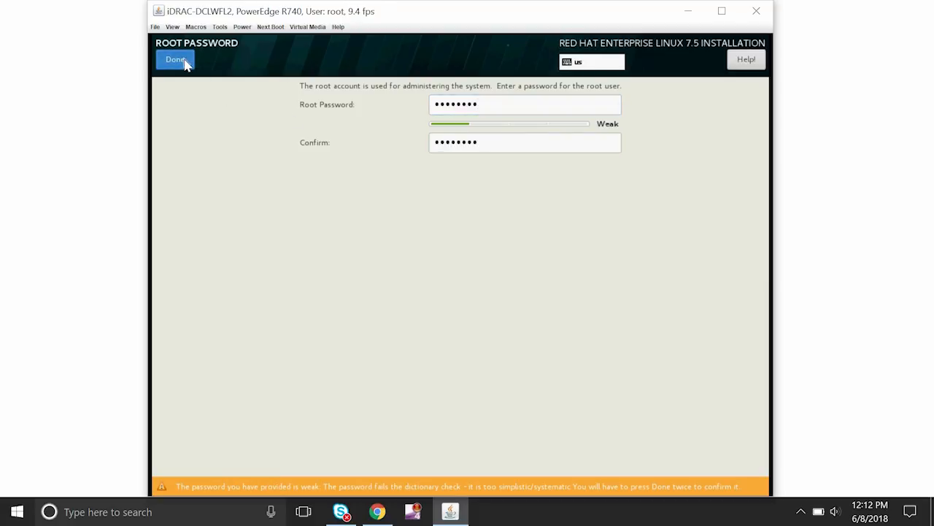
click(175, 59)
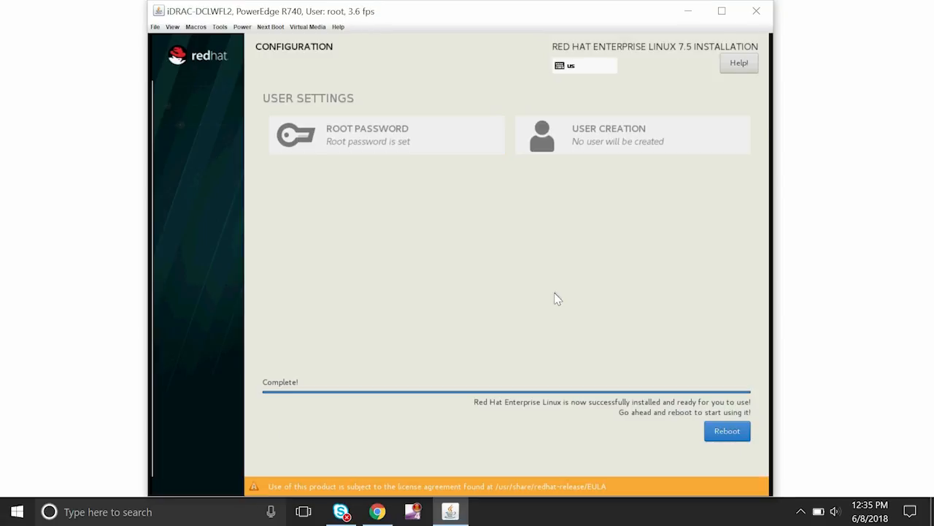
Step: Reboot into the installed system, accept the license agreement, and finish configuration
click(726, 431)
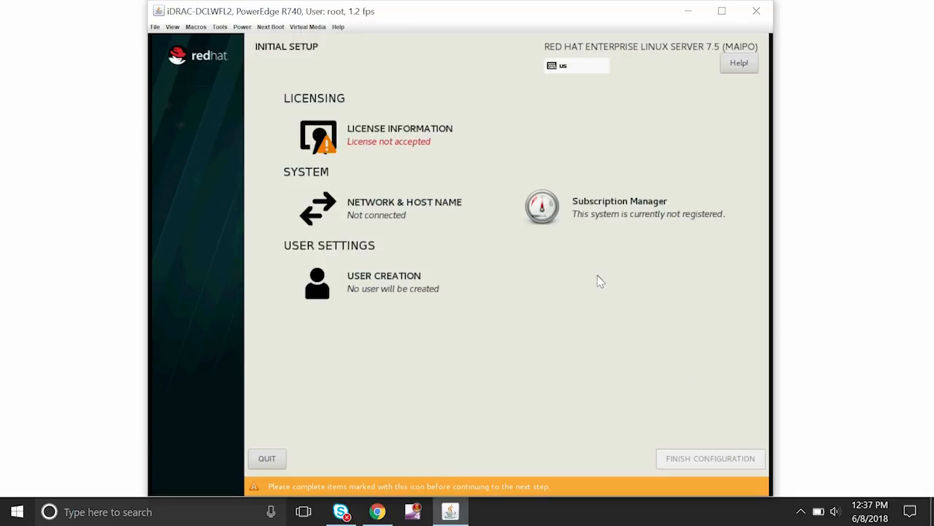
click(399, 135)
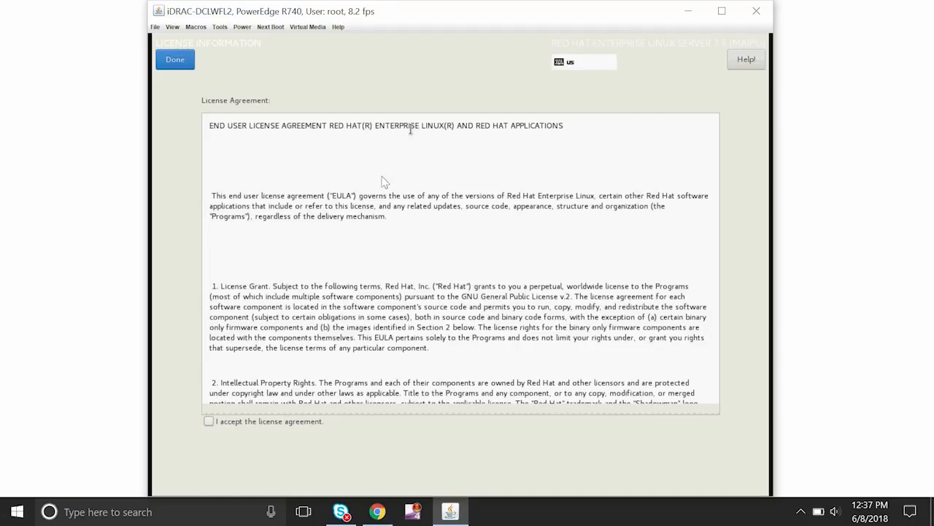
click(209, 422)
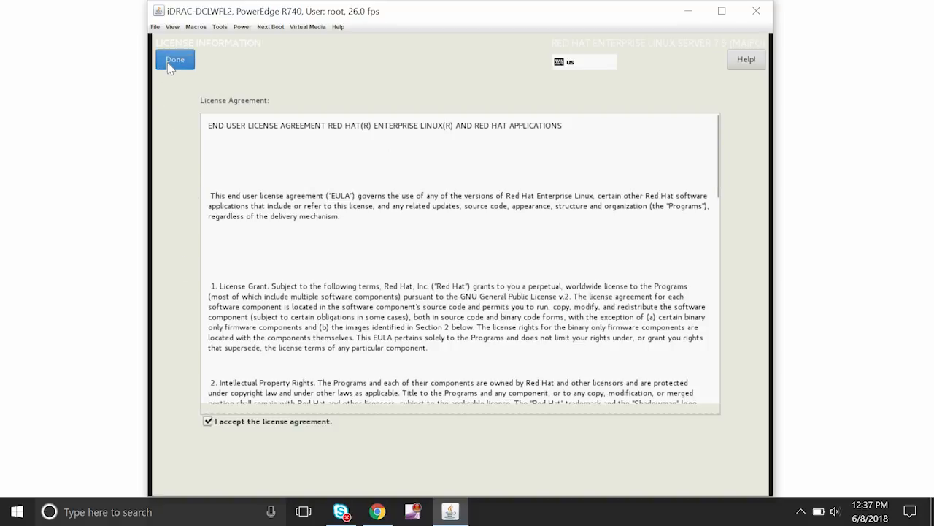
click(175, 60)
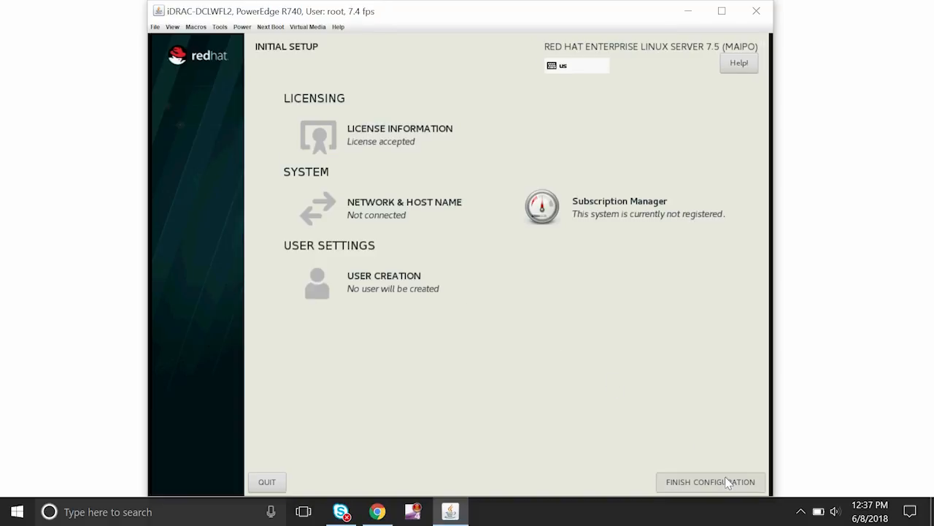
click(710, 481)
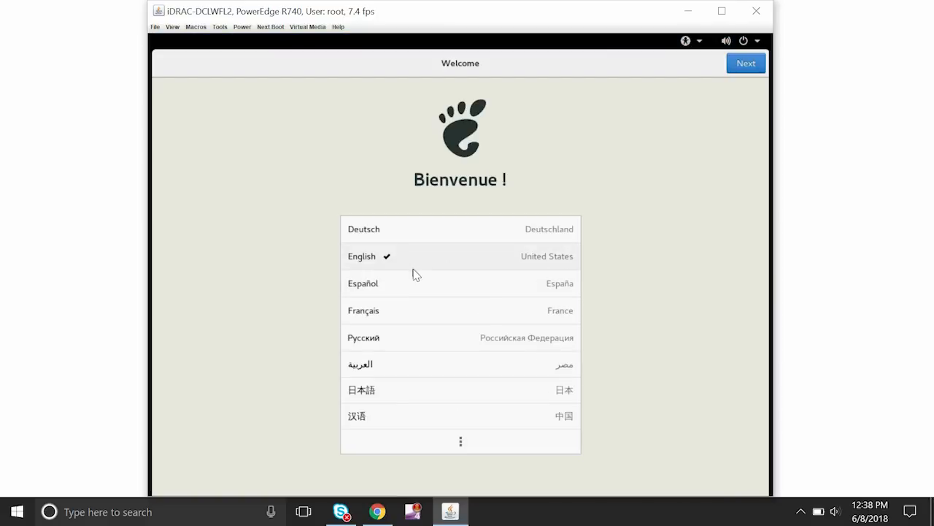
Step: Keep English language, English (US) keyboard, and location services on
click(745, 63)
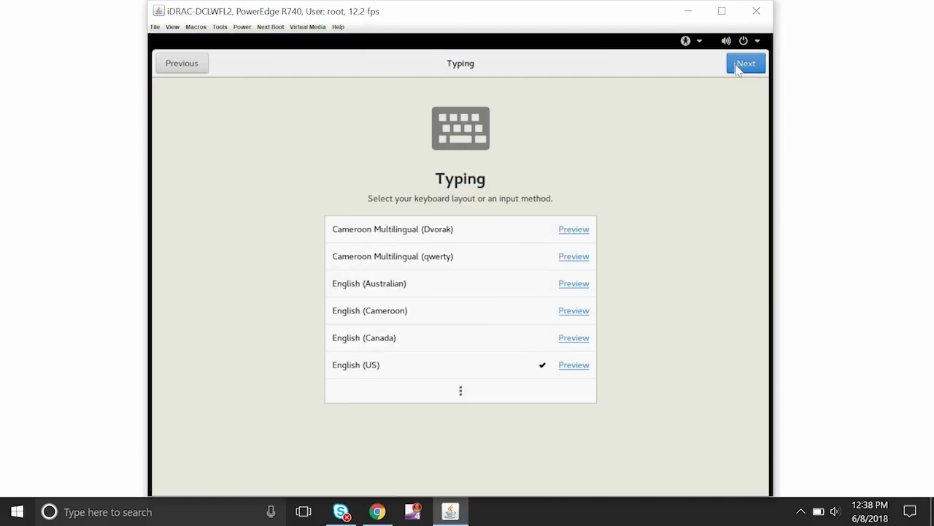
click(745, 62)
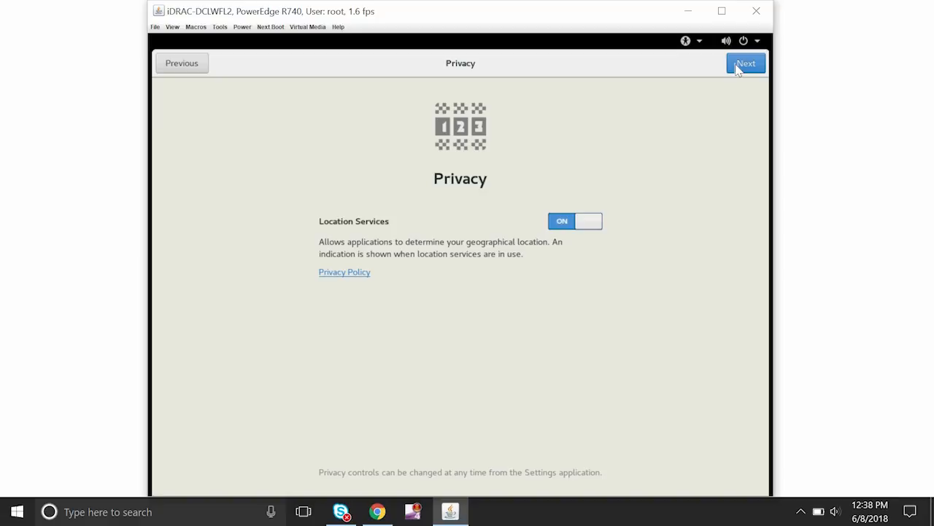
click(746, 63)
text(k)
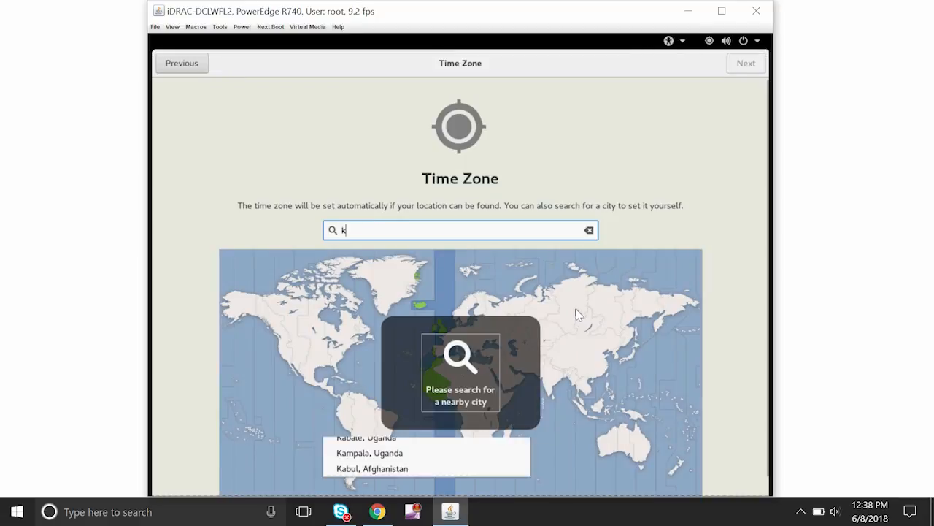
Step: Search for and set the time zone to Kolkata, India
text(ol)
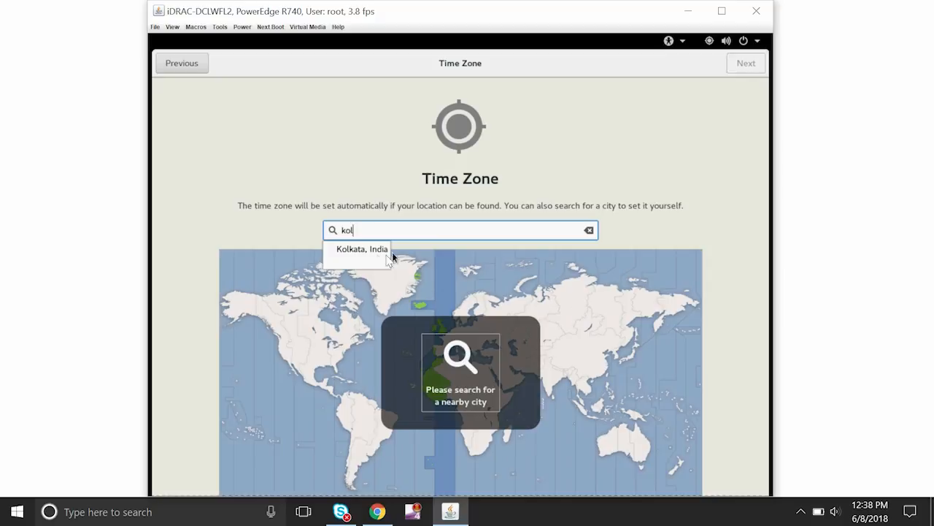
click(363, 249)
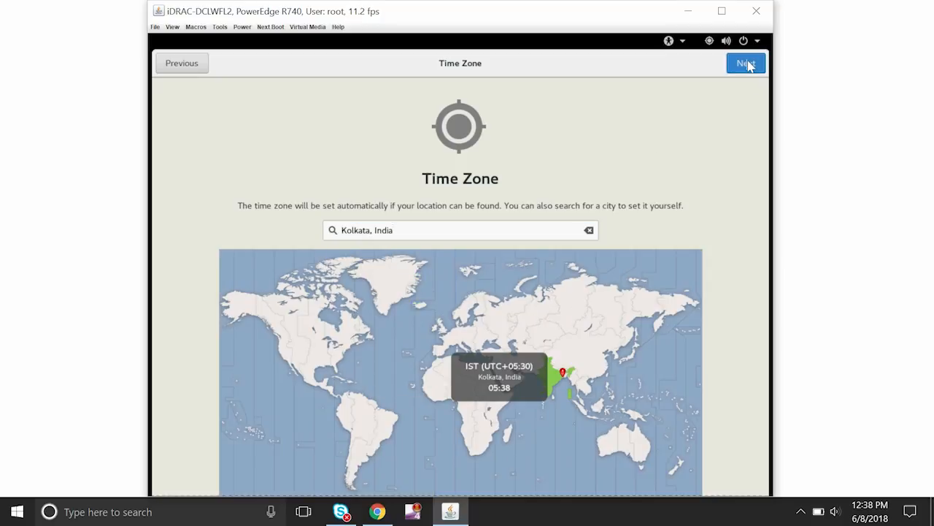
click(745, 63)
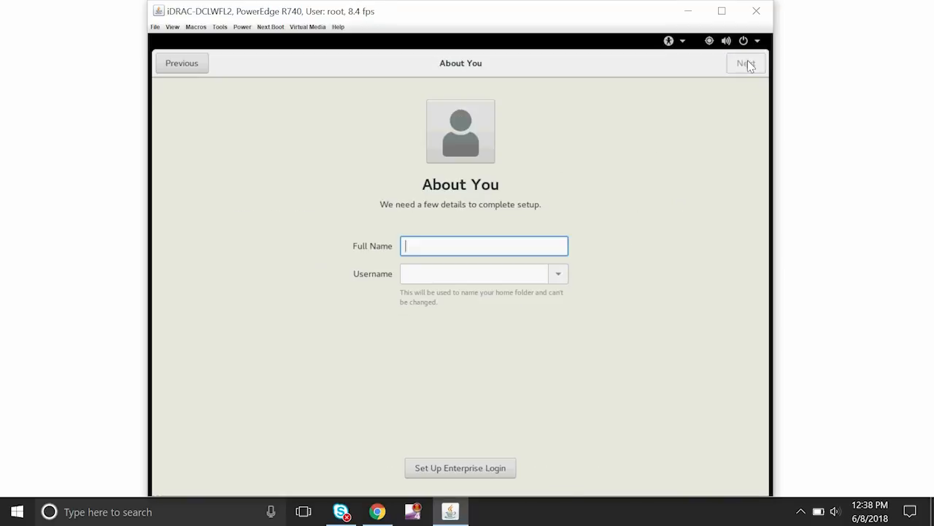
Step: Create local user 'dell' with a password and continue to the ready-to-go screen
text(dell)
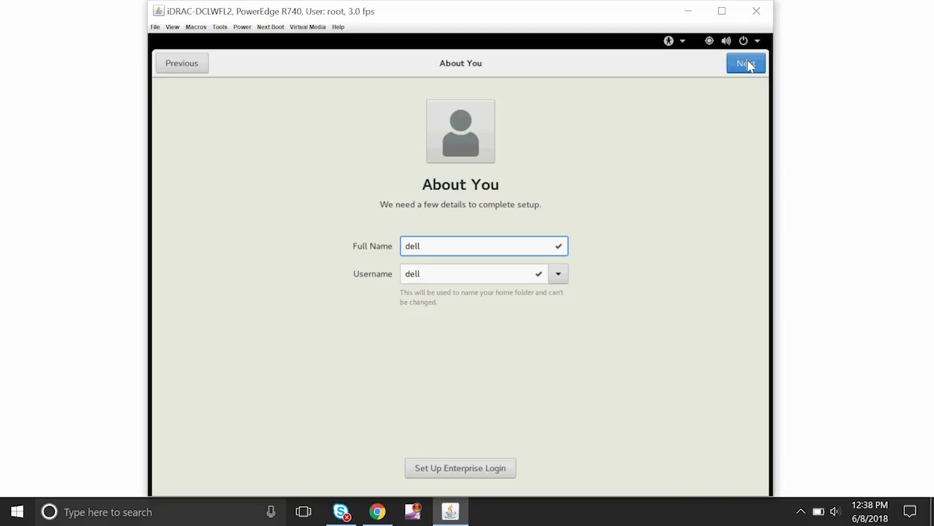
click(745, 63)
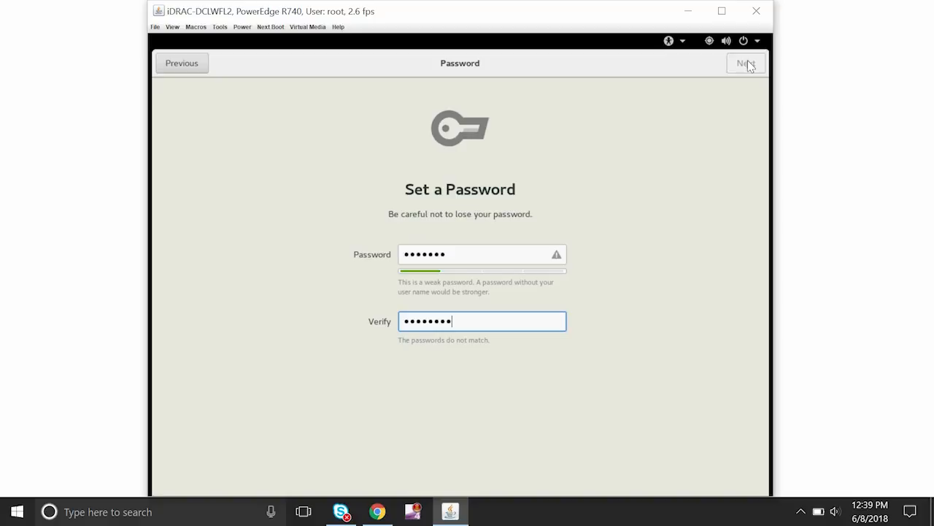
click(746, 63)
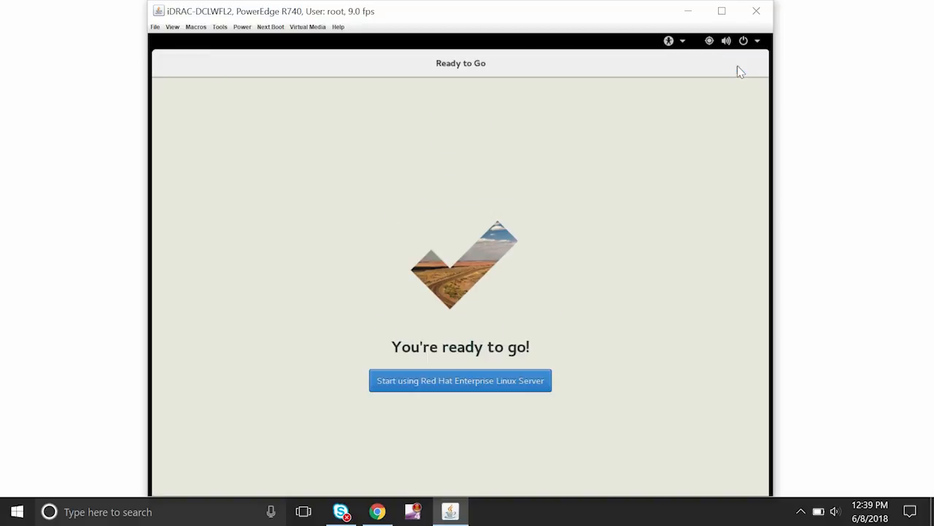
mouse_move(447, 383)
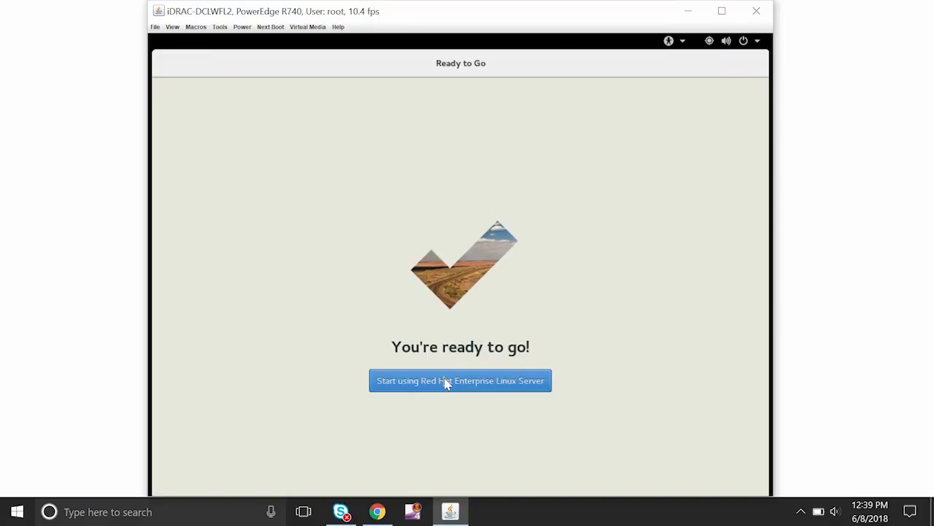